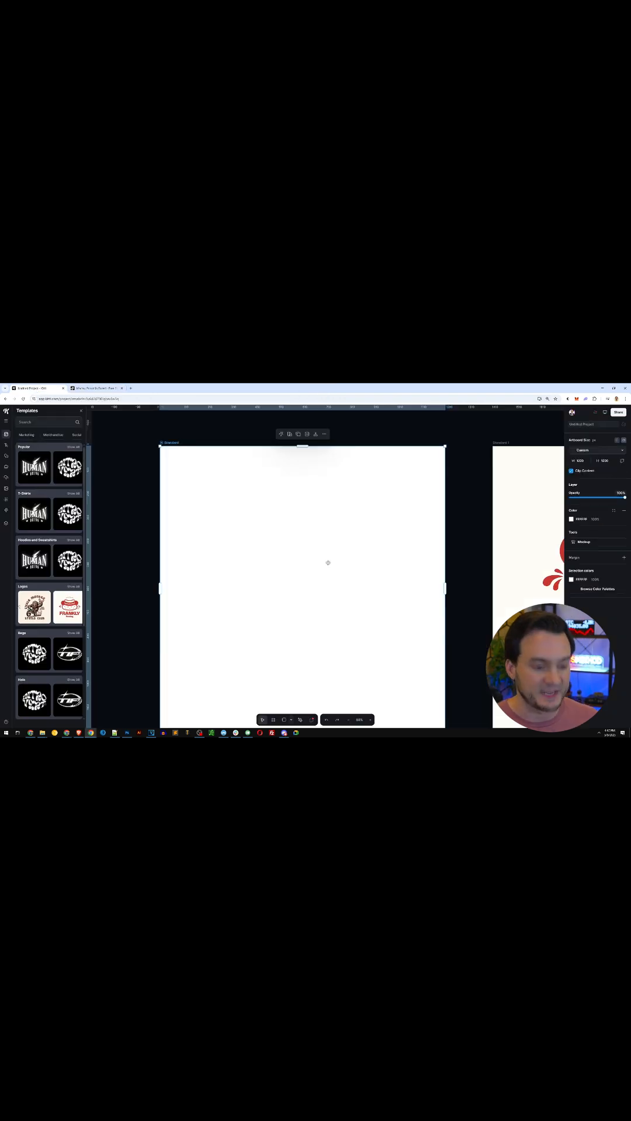
mouse_move(332, 570)
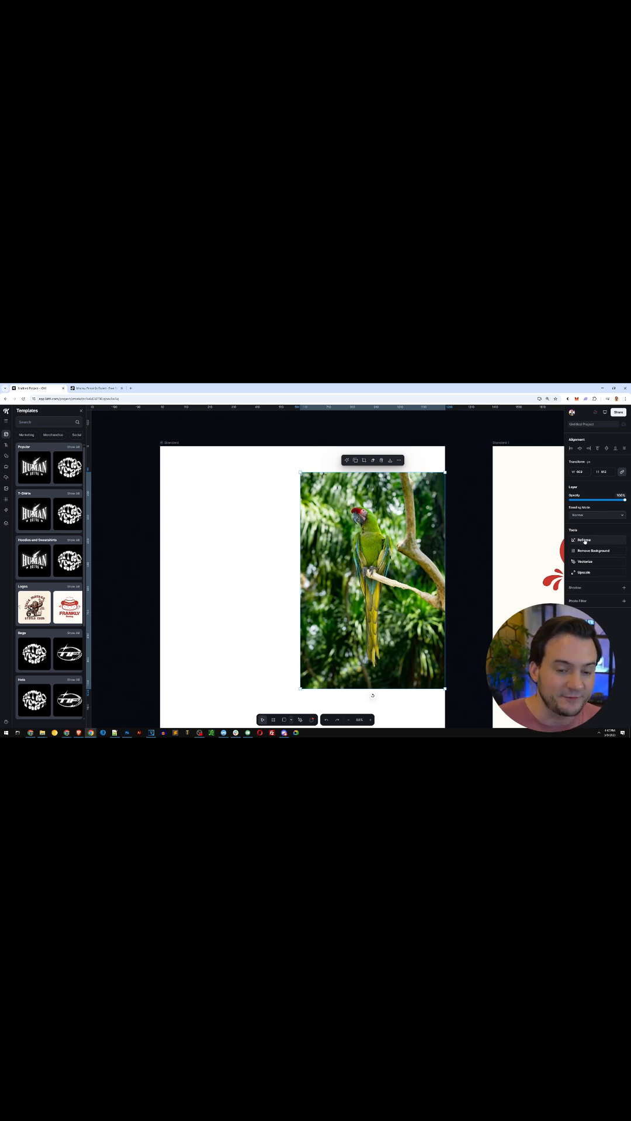
Reframe the parrot photo to the left edge and generate AI jungle foliage to fill it.
click(584, 540)
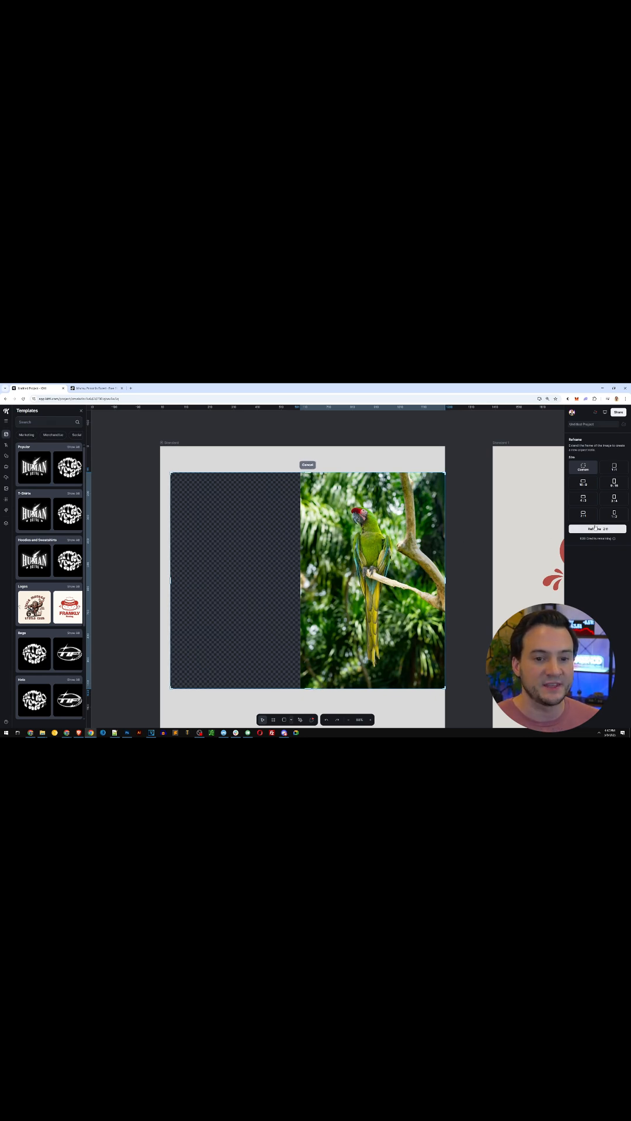
click(596, 528)
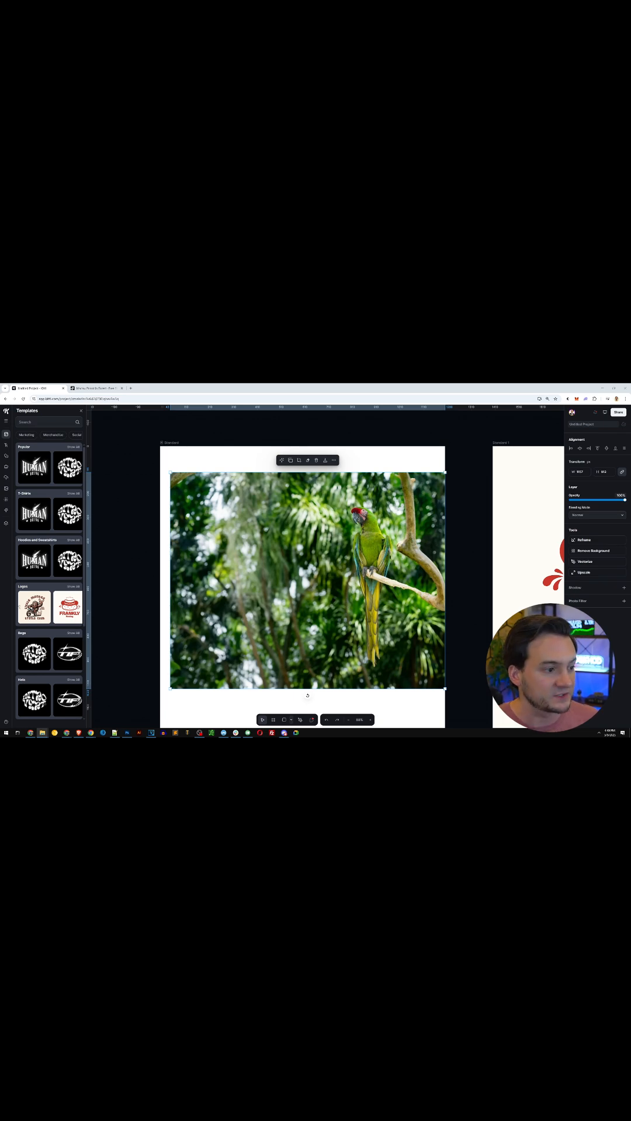
Place the Ashbourne Dry Gin vintage text template over the photo's left side.
click(5, 444)
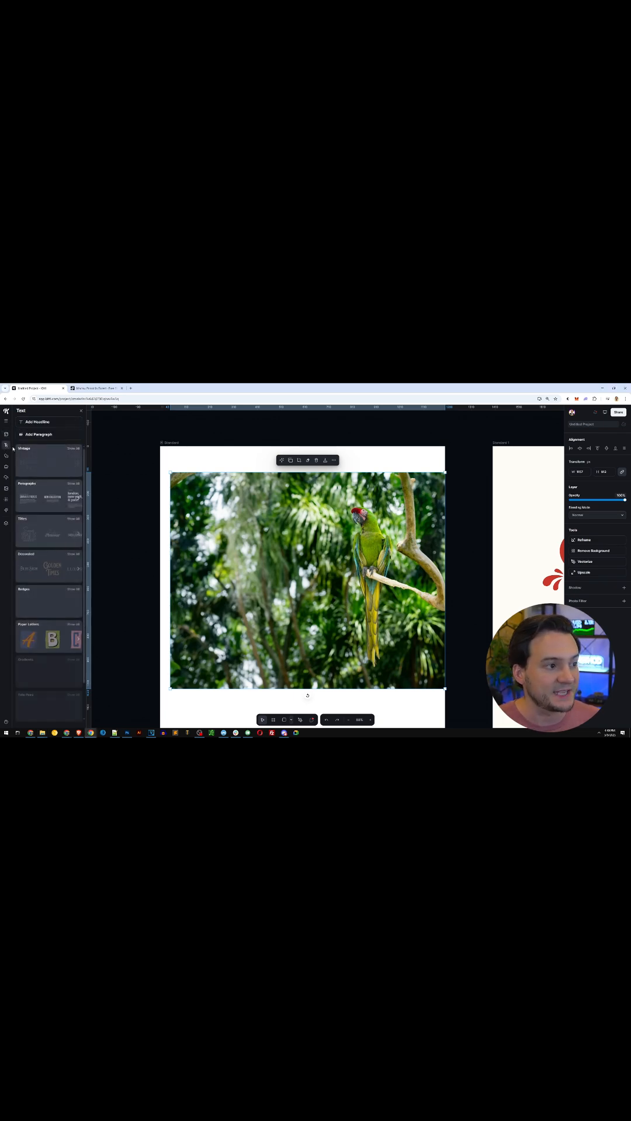
click(72, 449)
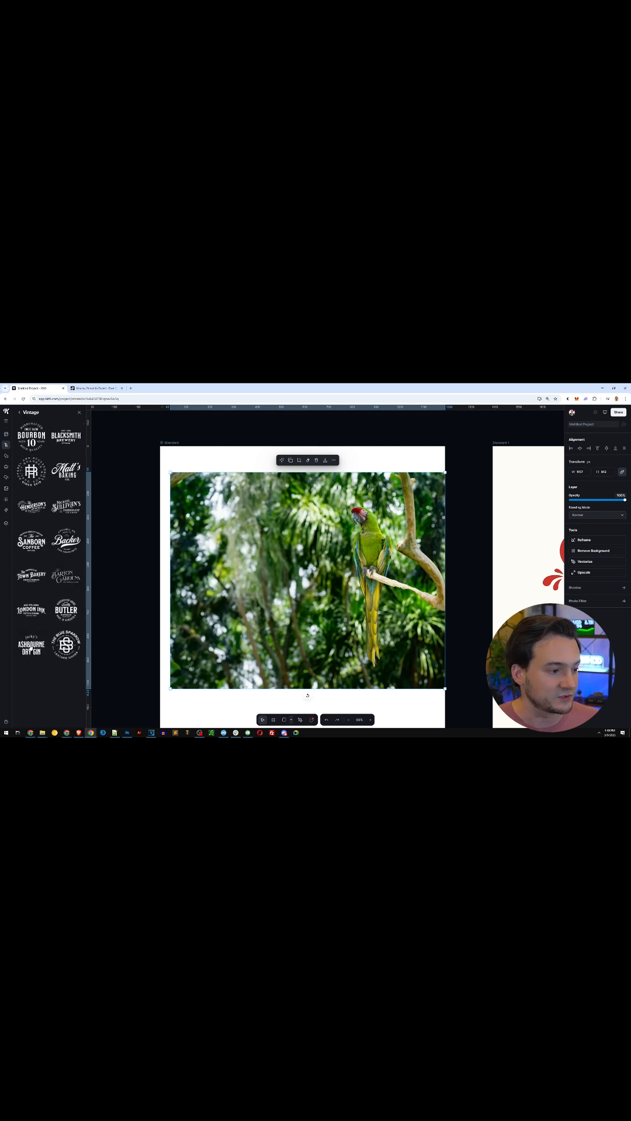
click(30, 645)
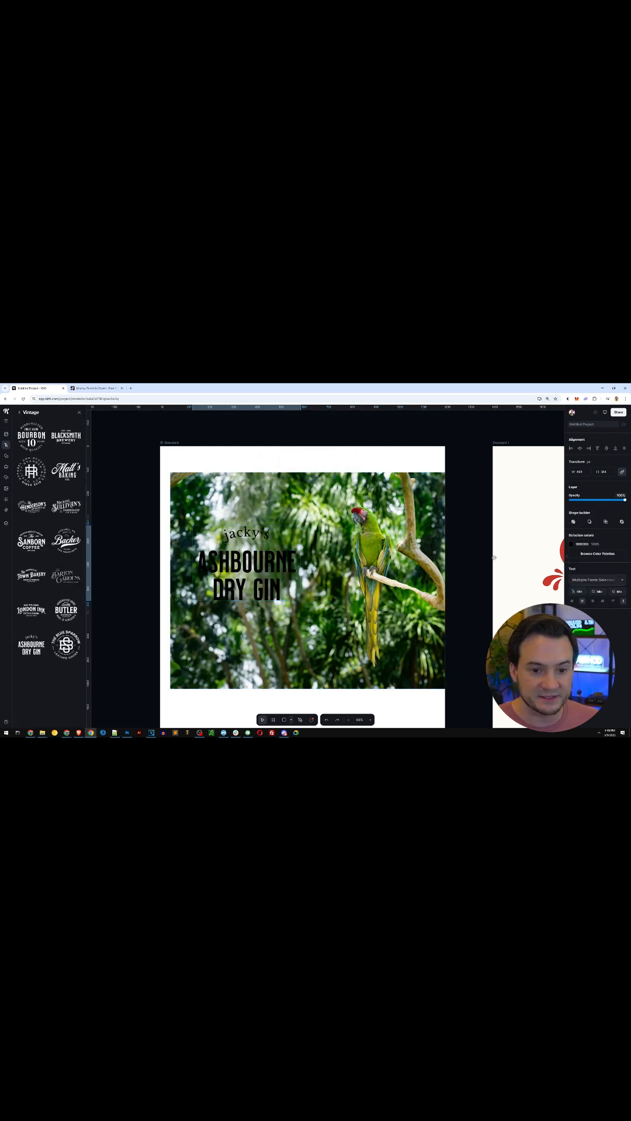
Set the vintage text fill to white and scale it up over the jungle area.
click(572, 544)
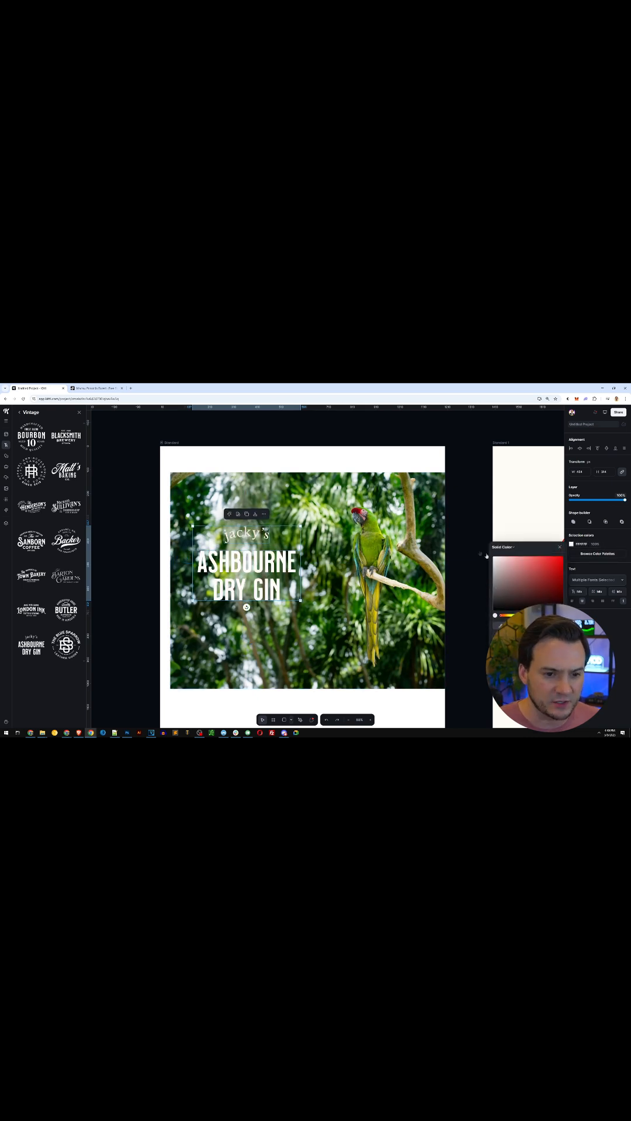
click(558, 546)
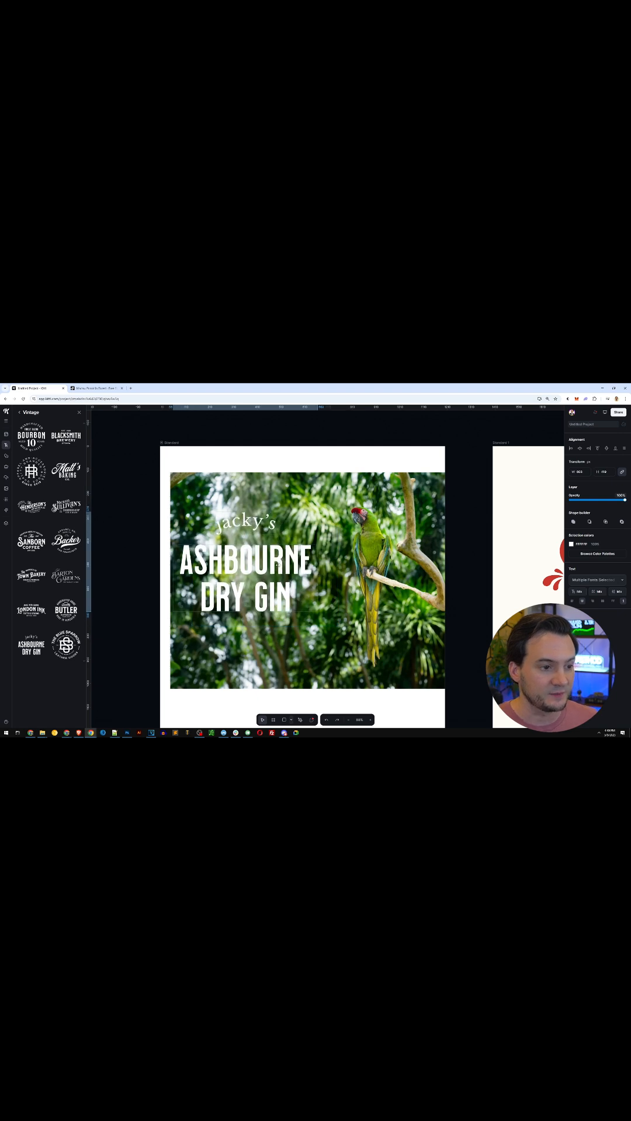
click(247, 579)
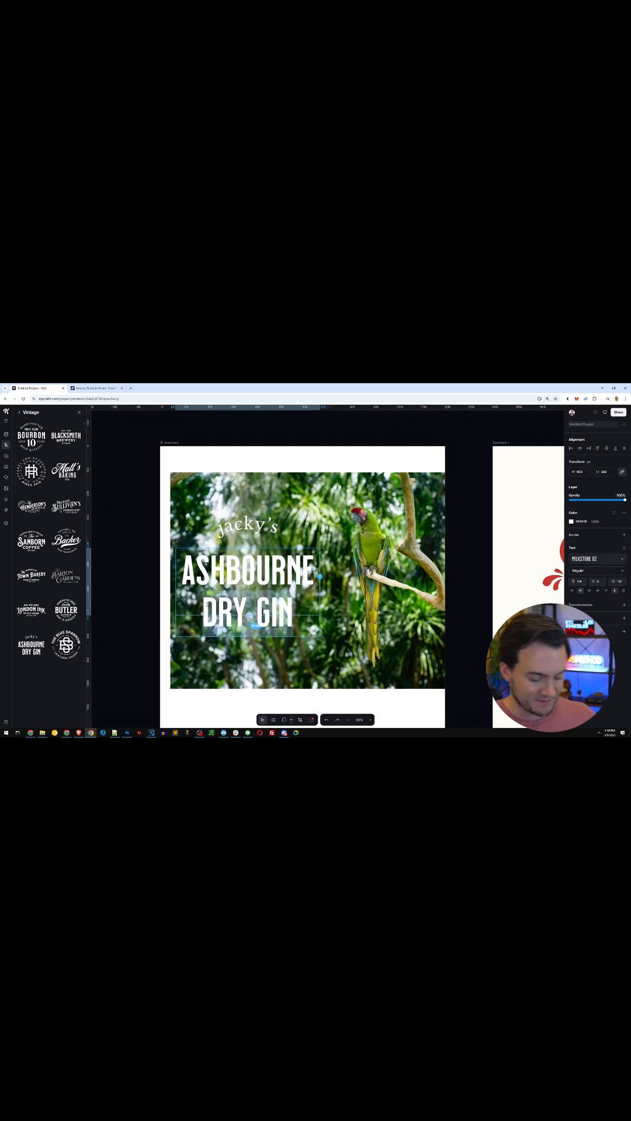
Rewrite the title as 'PARROT RUM' and the script line as 'Ryan'.
text(RUM)
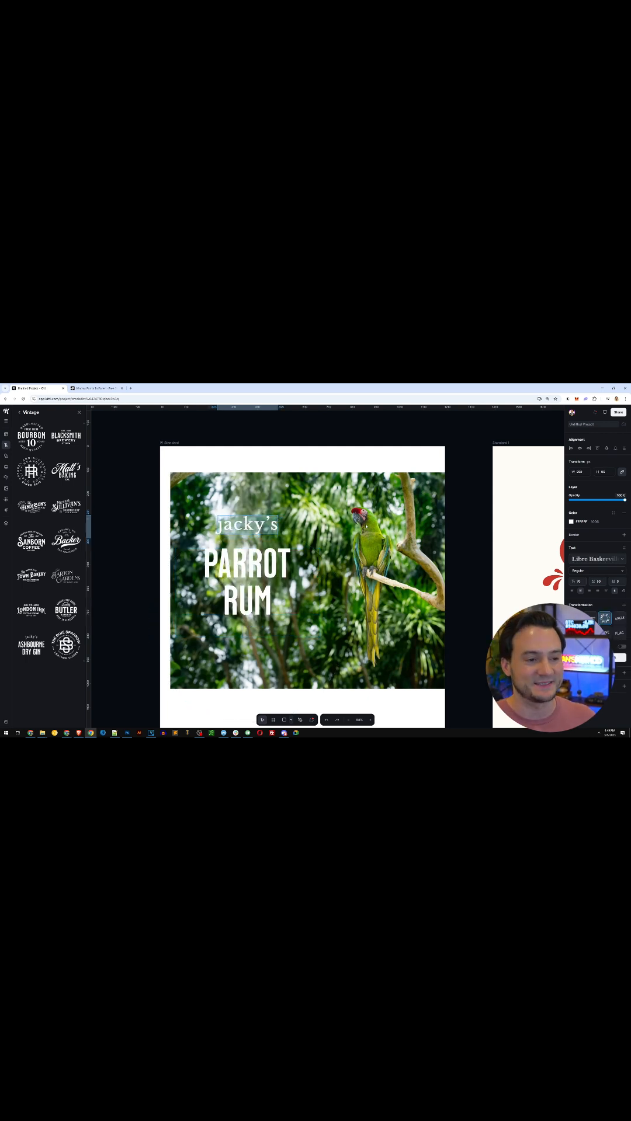
text(Ryan)
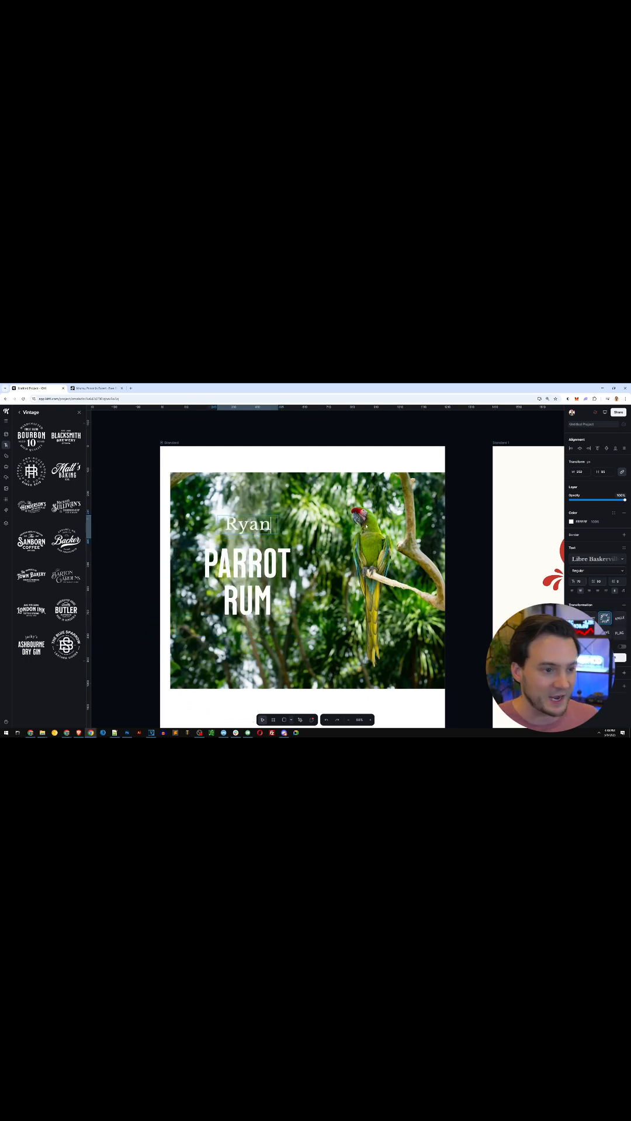